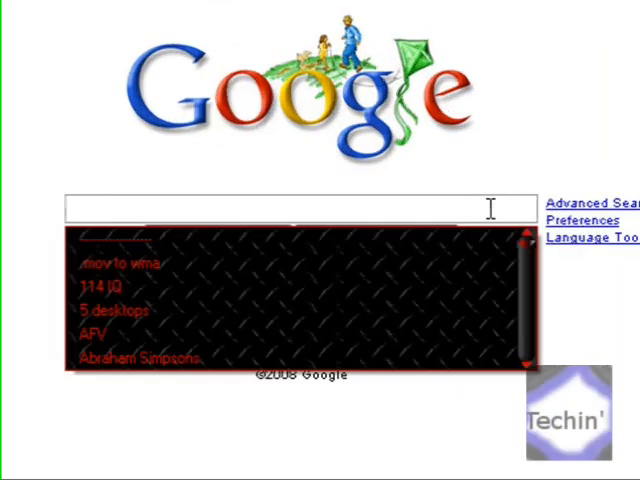
Search Google for 'Youtube batch downloader'
{"action": "type", "text": "Youtube batch downloader"}
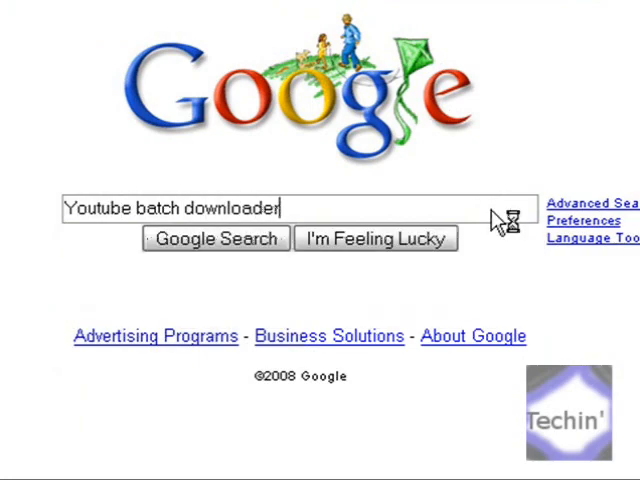
{"action": "left_click", "coordinate": [214, 240]}
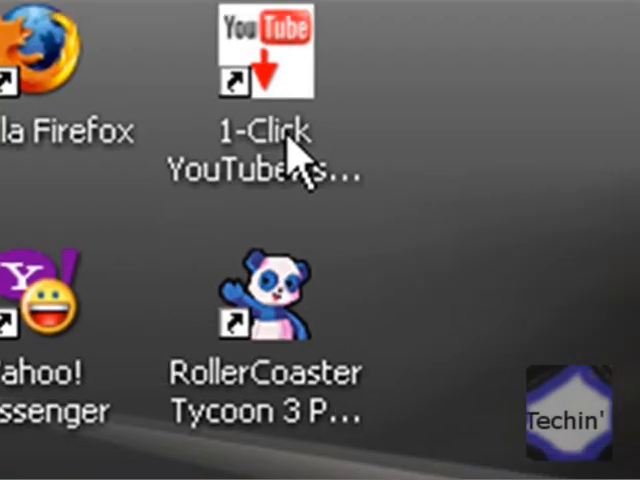
Launch 1-Click YouTube Batch Downloader from its desktop shortcut
{"action": "double_click", "coordinate": [264, 50]}
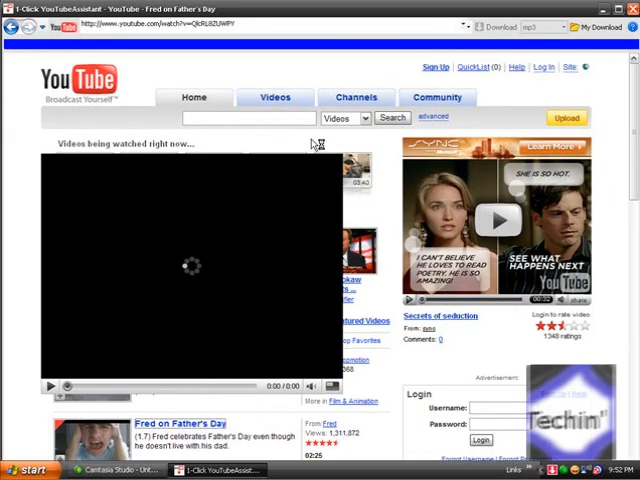
{"action": "mouse_move", "coordinate": [310, 146]}
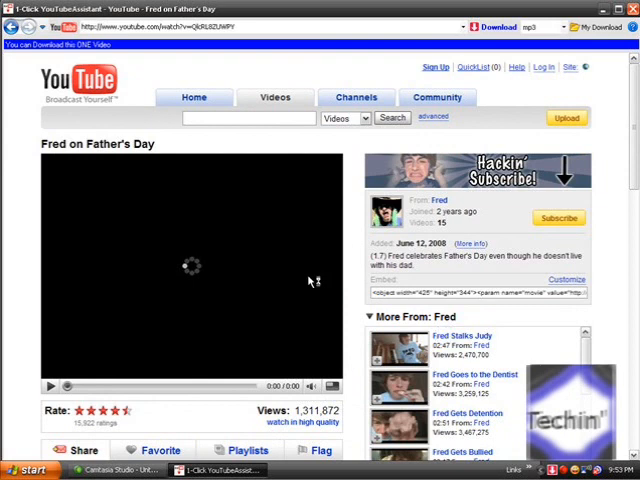
{"action": "mouse_move", "coordinate": [350, 284]}
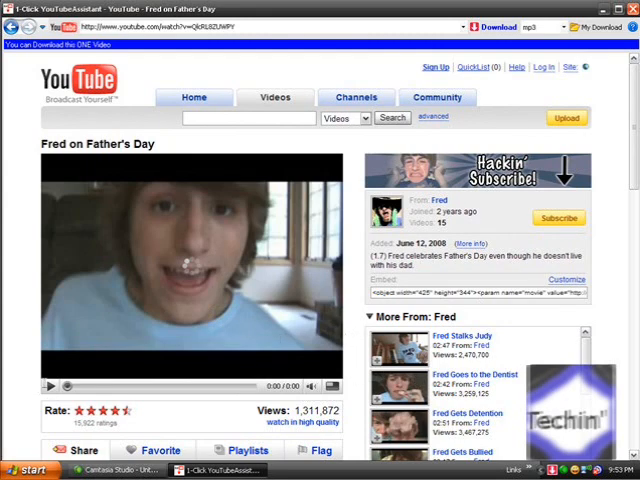
Scroll the Fred on Father's Day video page as it plays in the built-in browser
{"action": "scroll", "scroll_direction": "down", "scroll_amount": 3}
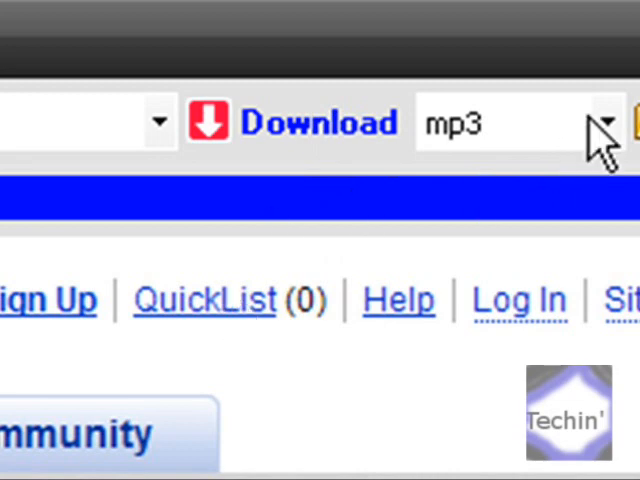
Choose mp3 from the format list (wmv, mp4, avi, flv, mp3) as the download format
{"action": "left_click", "coordinate": [604, 122]}
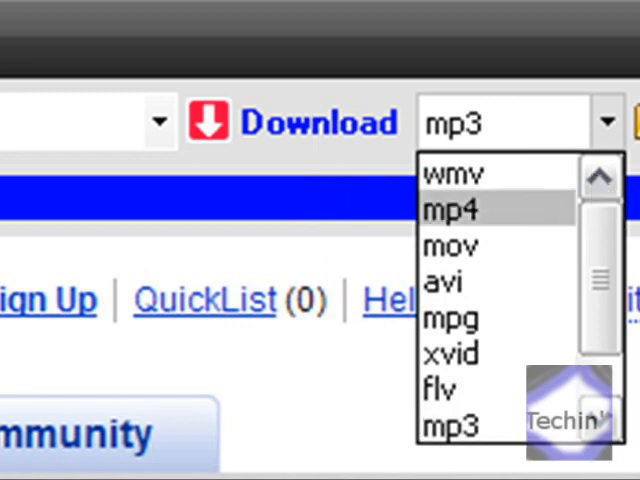
{"action": "left_click", "coordinate": [520, 120]}
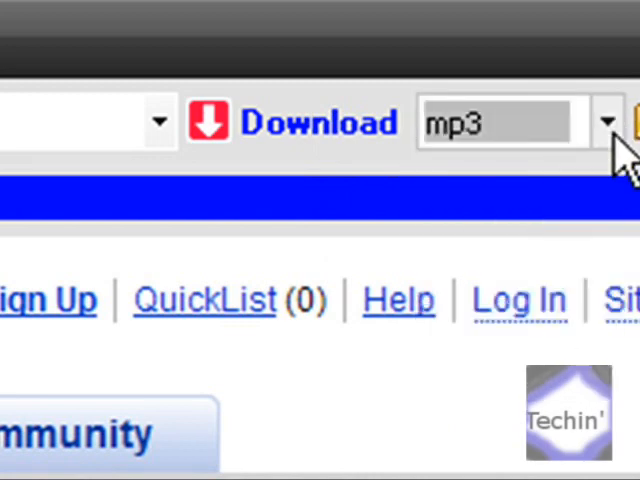
{"action": "left_click", "coordinate": [606, 120]}
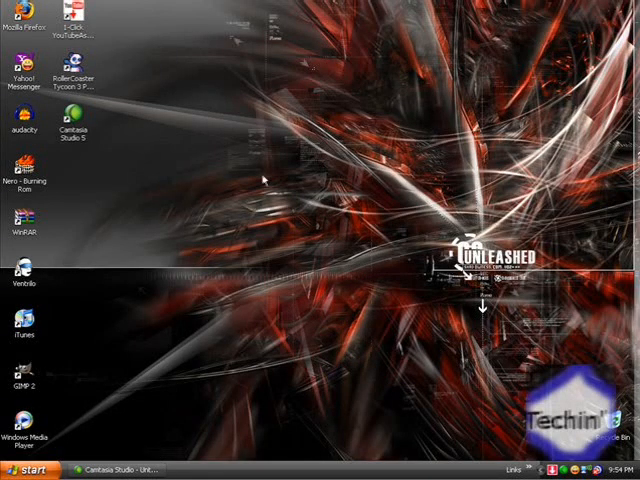
{"action": "mouse_move", "coordinate": [242, 220]}
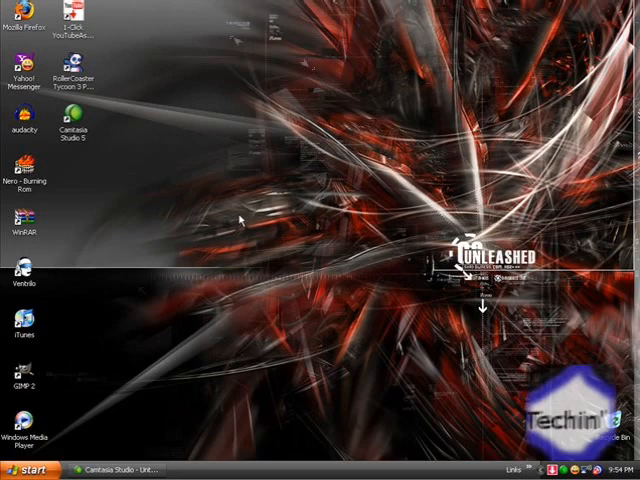
Open the My YouTube folder from the desktop
{"action": "left_click", "coordinate": [24, 470]}
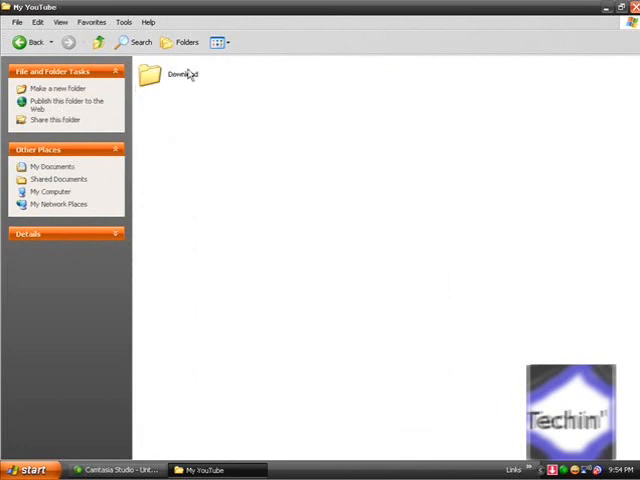
Open the Download folder inside My YouTube, revealing its Movies folder
{"action": "double_click", "coordinate": [168, 72]}
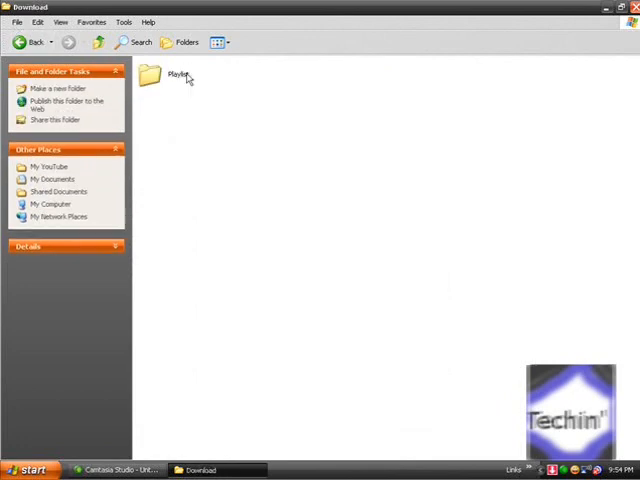